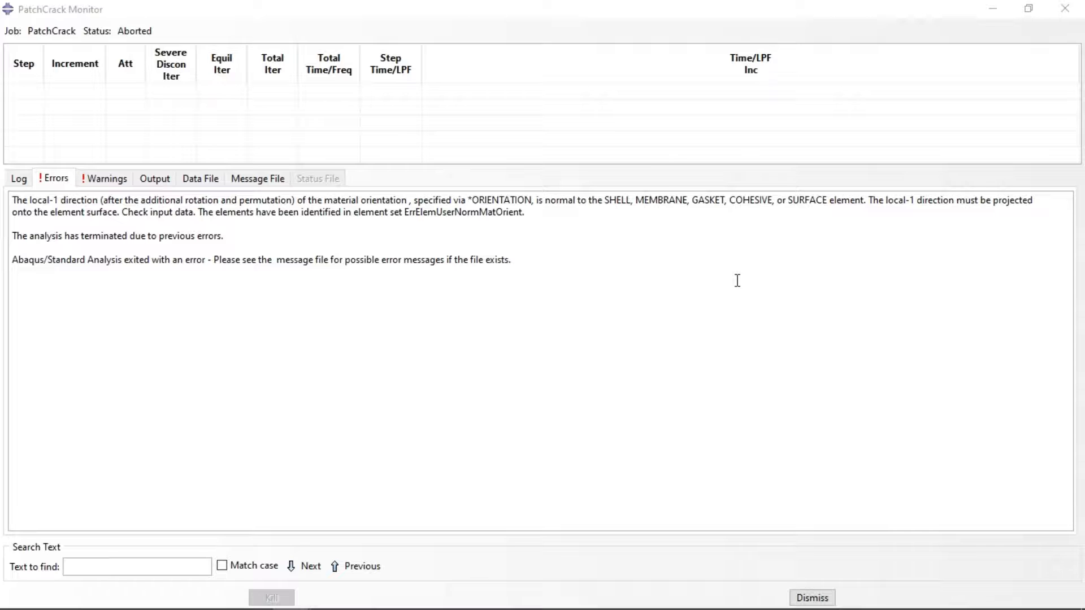
pyautogui.moveTo(453, 225)
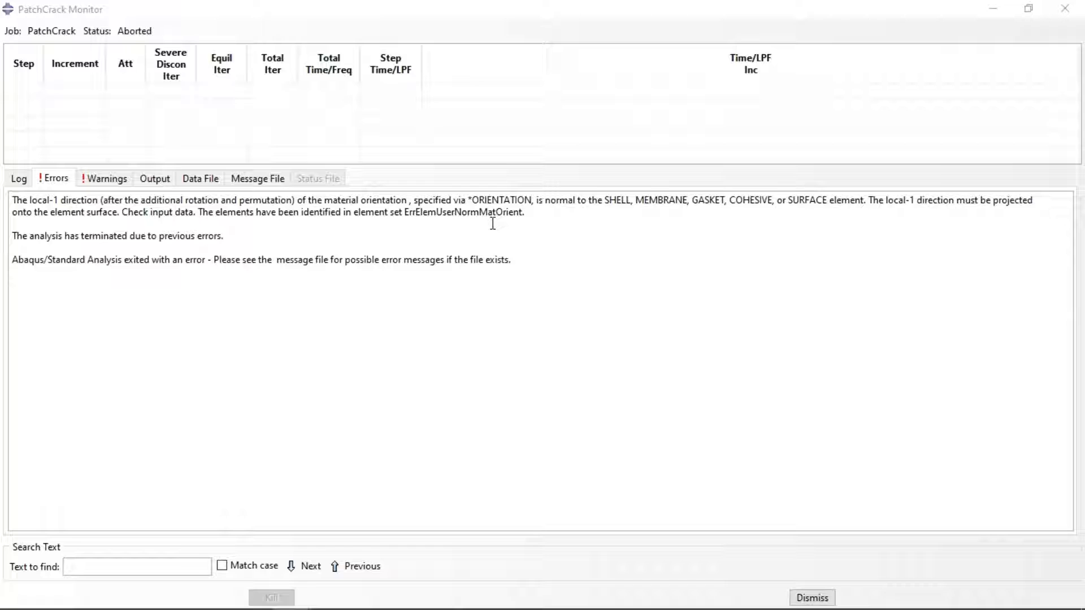
pyautogui.moveTo(527, 216)
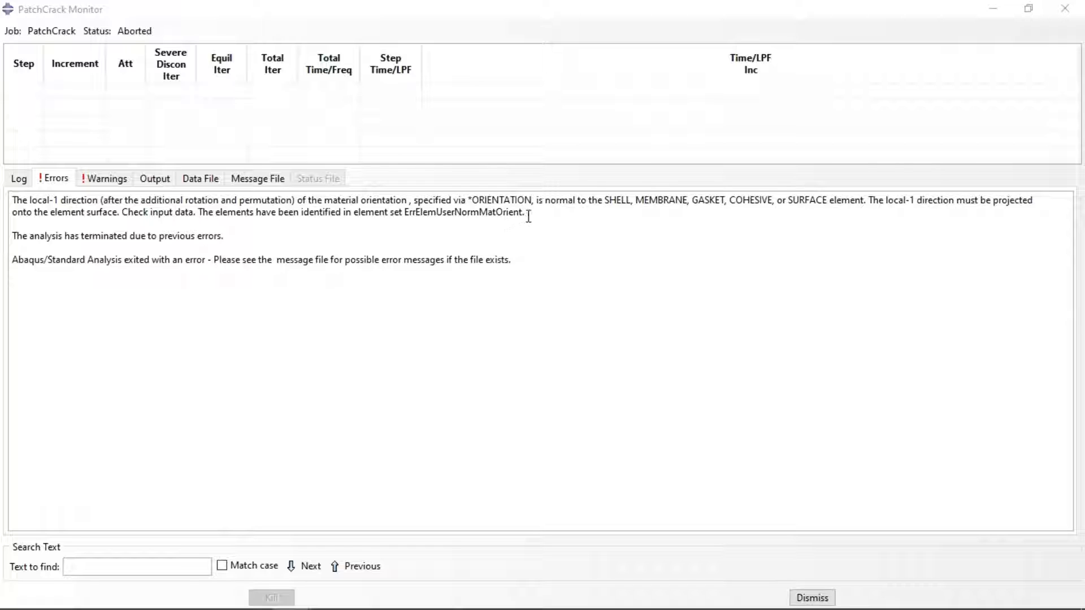
# - Copy the erroneous element set name ErrElemUserNormMatOrient from the PatchCrack errors, then dismiss the monitor
pyautogui.moveTo(527, 212); pyautogui.dragTo(1069, 213)
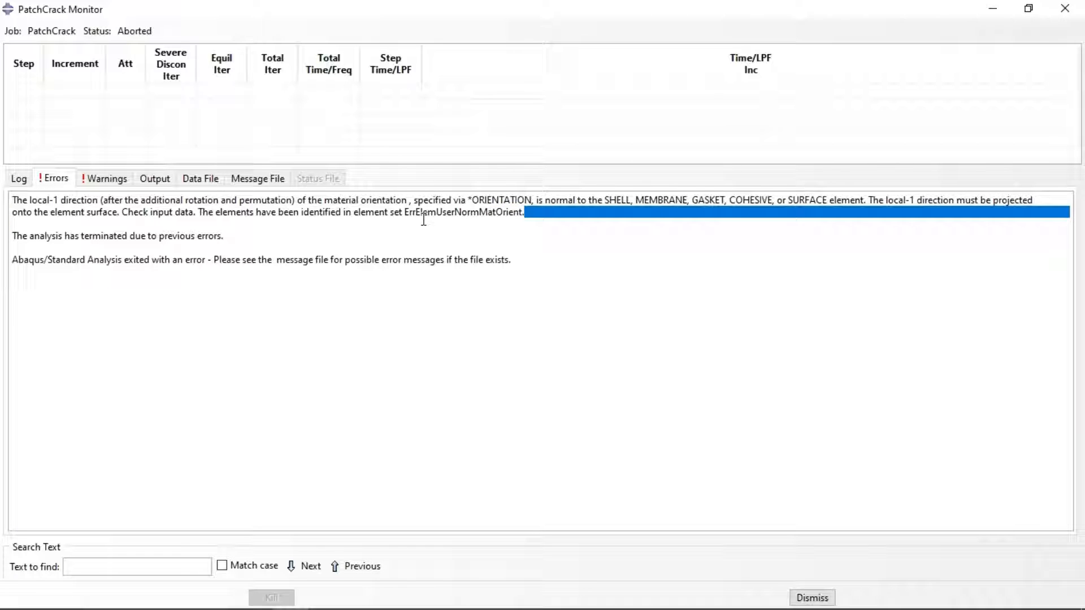
pyautogui.doubleClick(461, 212)
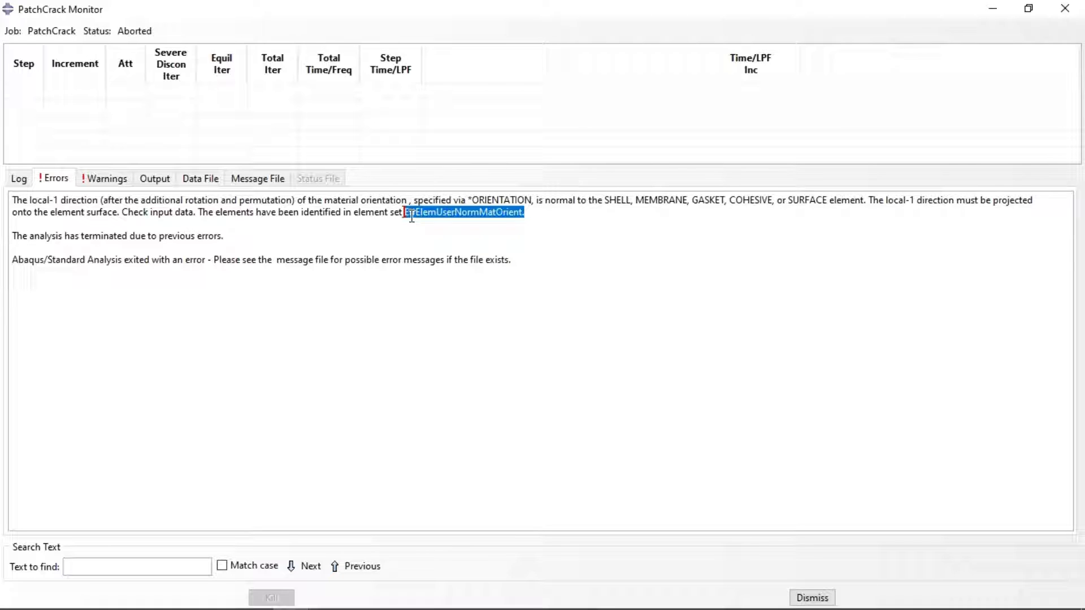
pyautogui.click(811, 597)
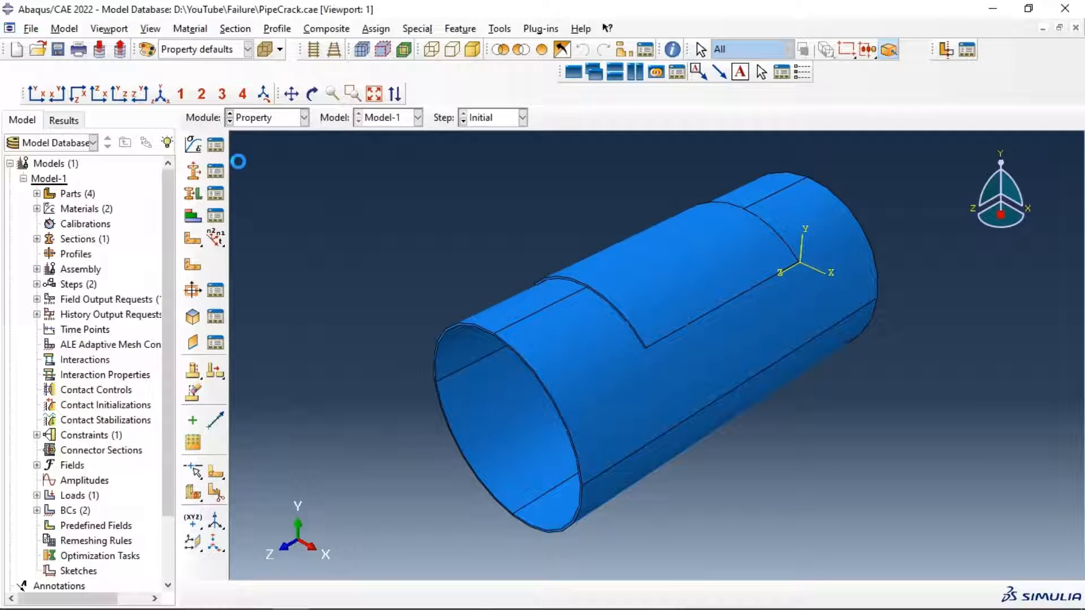
# - Open the CompositePatch layup for editing from the Composite Layup Manager
pyautogui.click(326, 28)
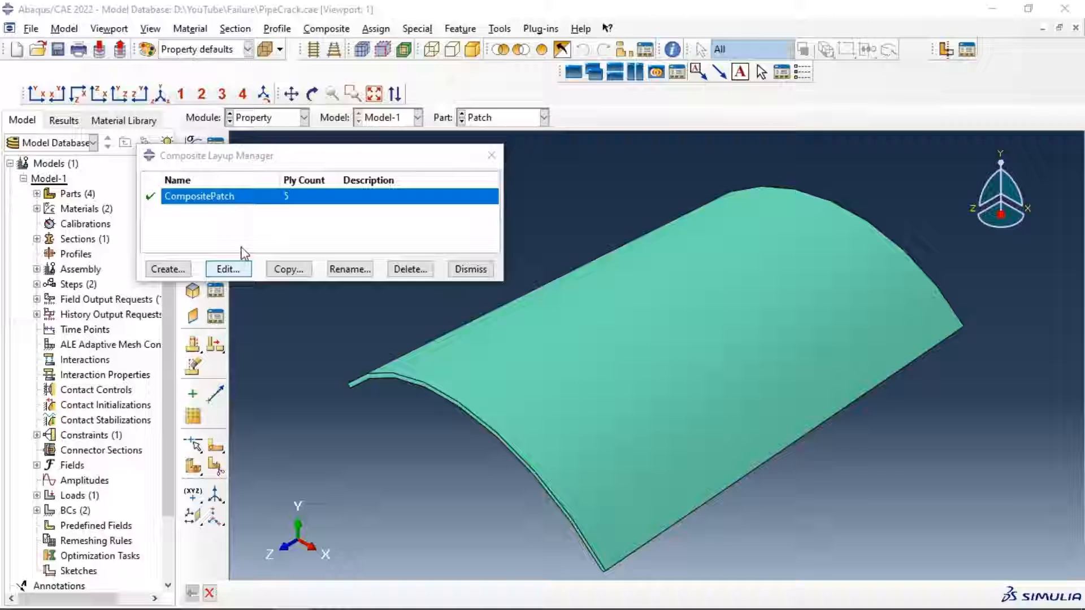
pyautogui.click(227, 269)
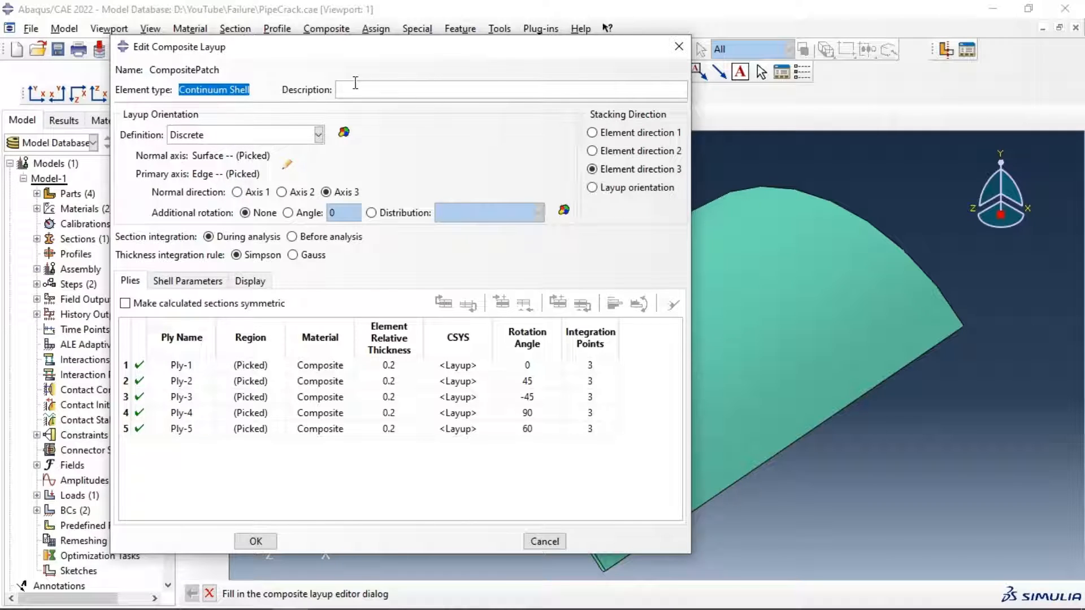
pyautogui.moveTo(545, 541)
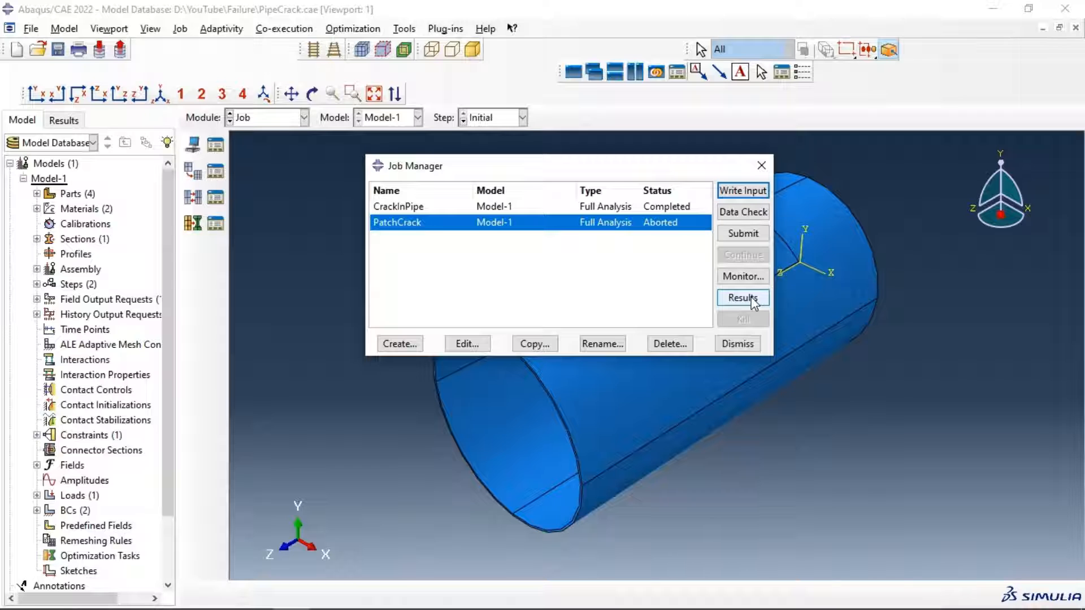
# - Open the aborted PatchCrack job's results in Visualization
pyautogui.click(742, 297)
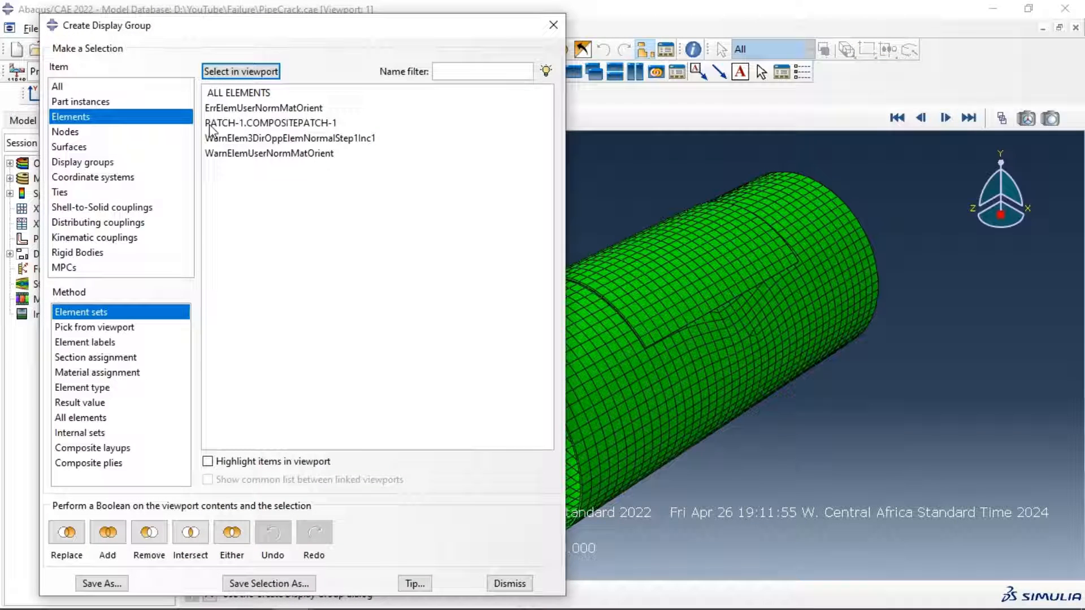
# - Highlight the ErrElemUserNormMatOrient element set in the viewport and orbit the pipe to inspect it
pyautogui.click(263, 107)
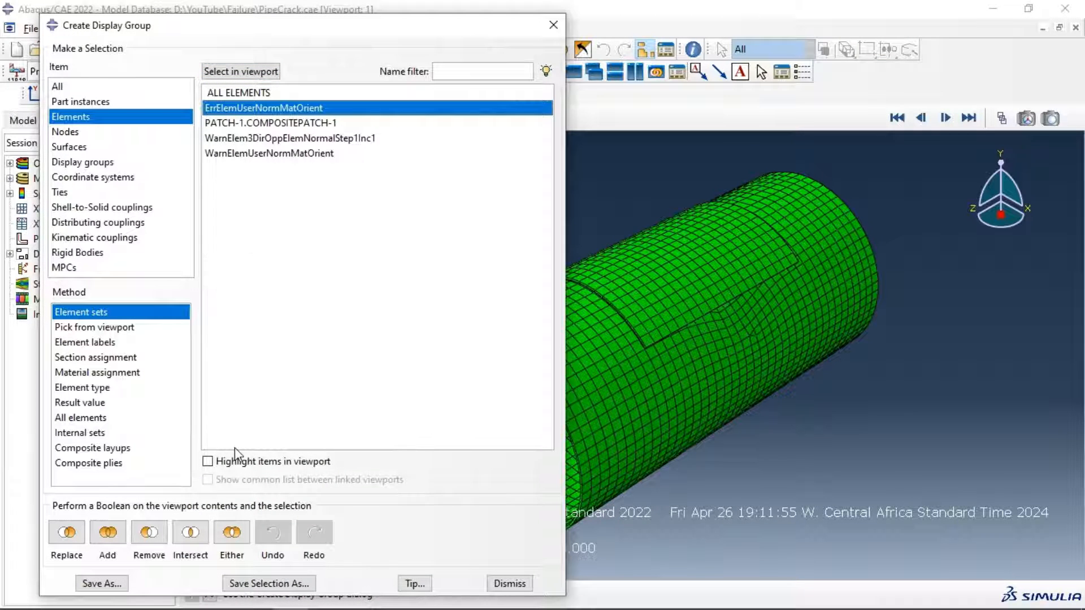
pyautogui.click(207, 462)
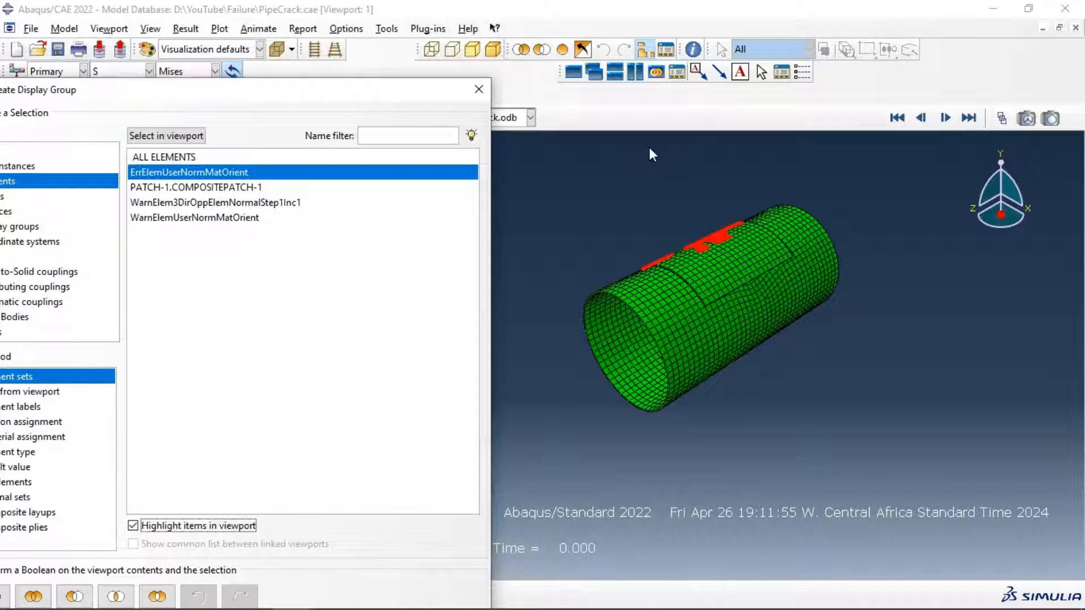
pyautogui.click(478, 90)
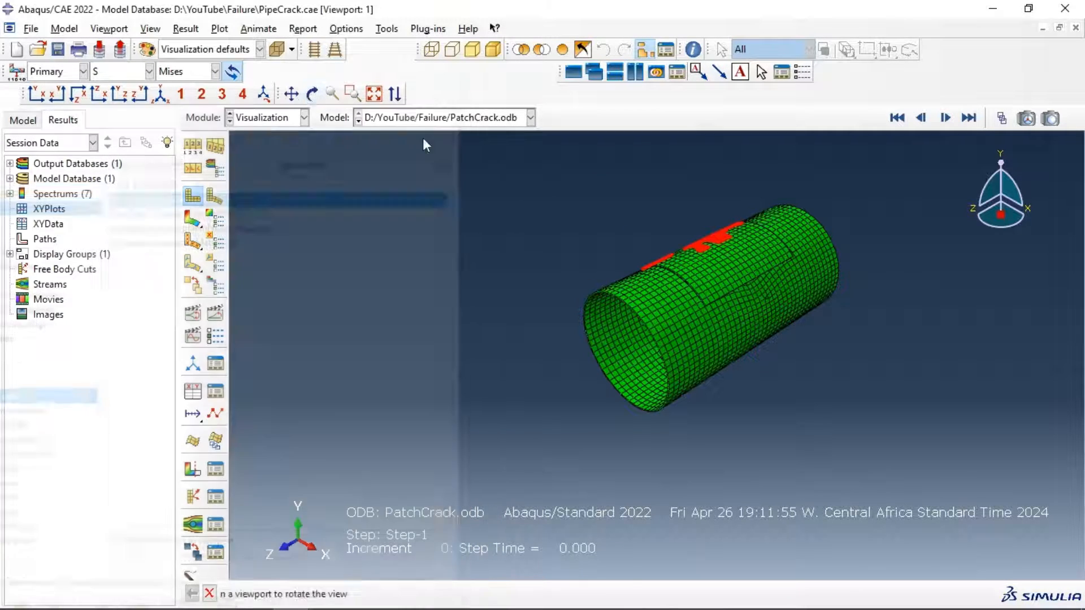
pyautogui.click(312, 93)
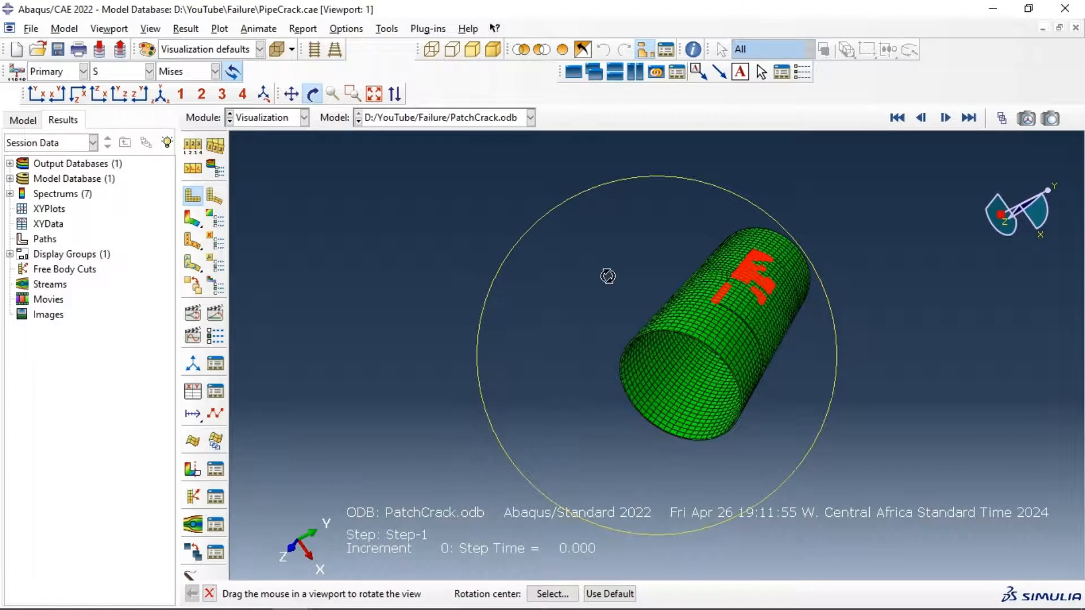
pyautogui.moveTo(607, 275); pyautogui.dragTo(775, 241)
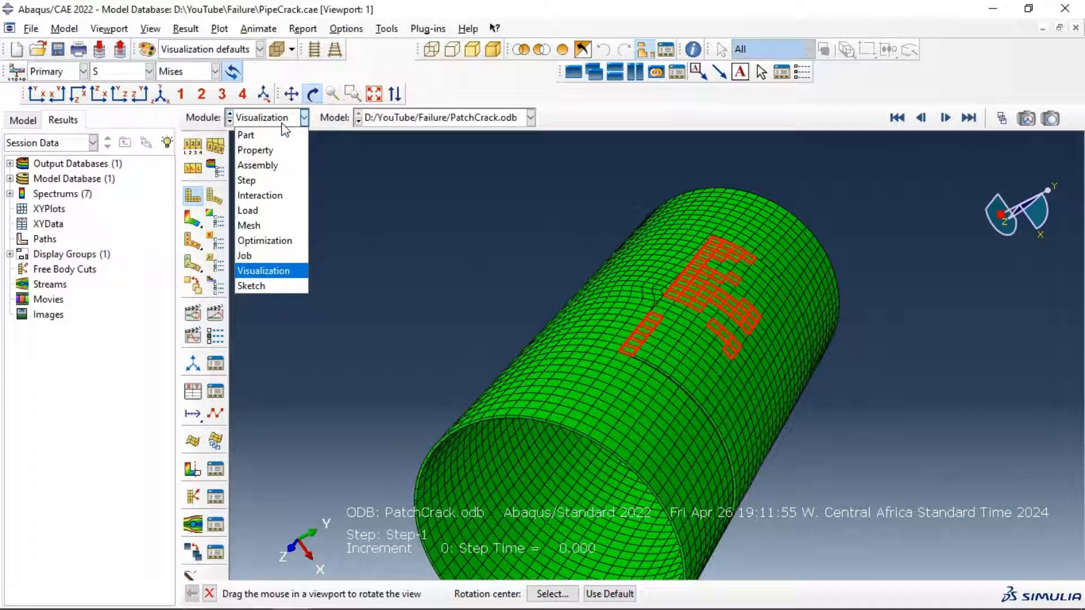
# - Switch to the Mesh module and display the Patch part
pyautogui.click(249, 225)
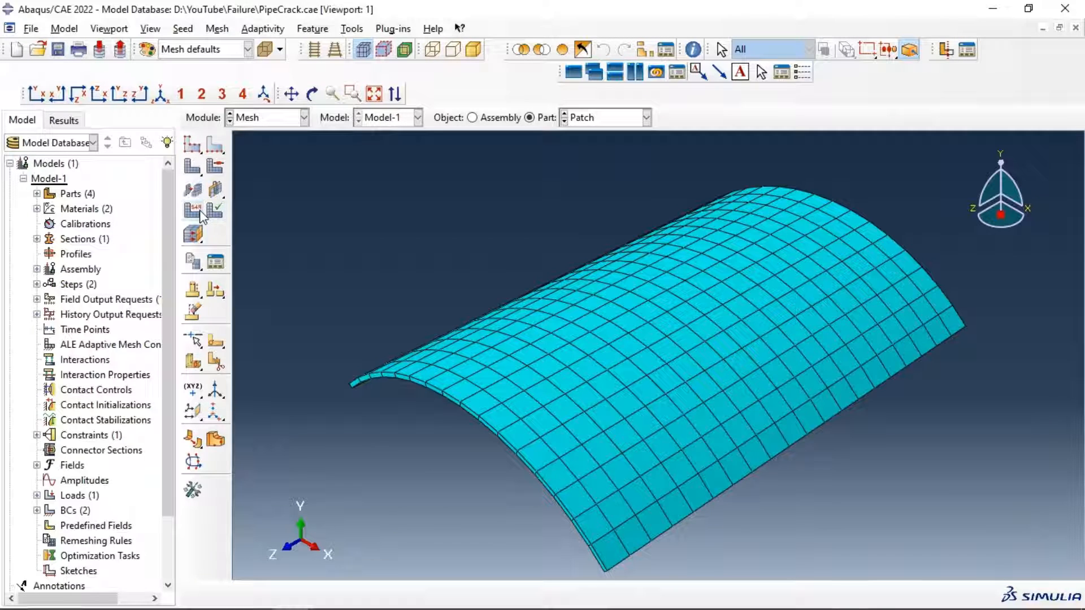
pyautogui.click(644, 117)
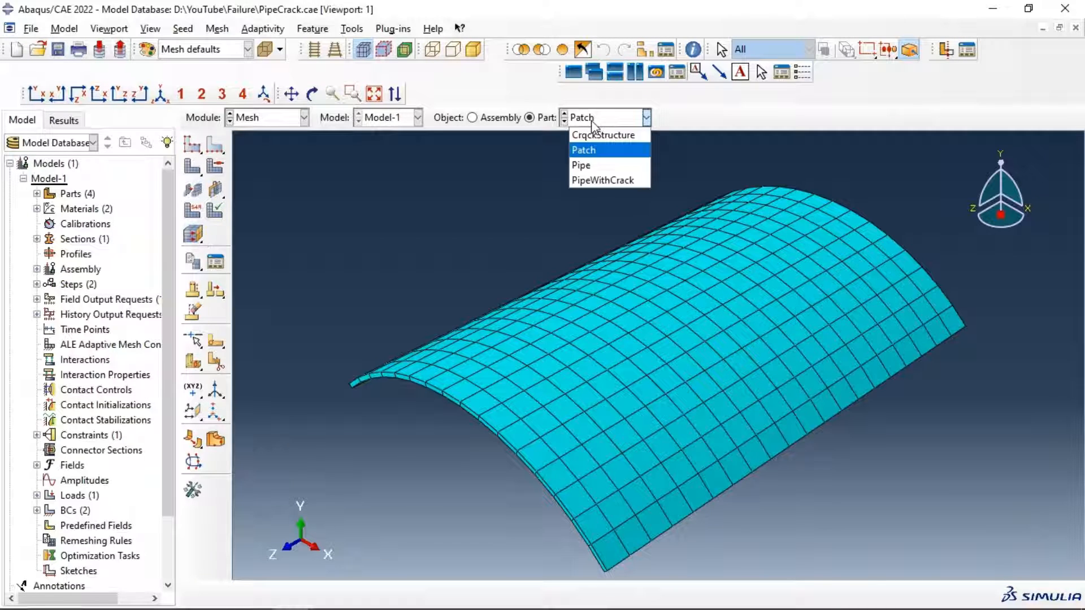
pyautogui.click(583, 149)
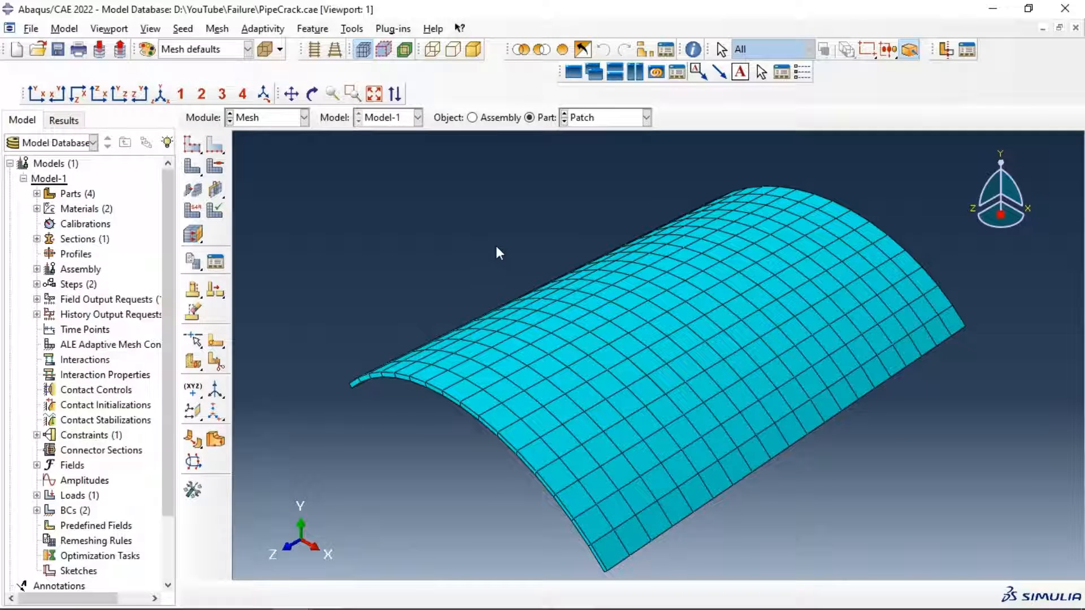
pyautogui.moveTo(194, 235)
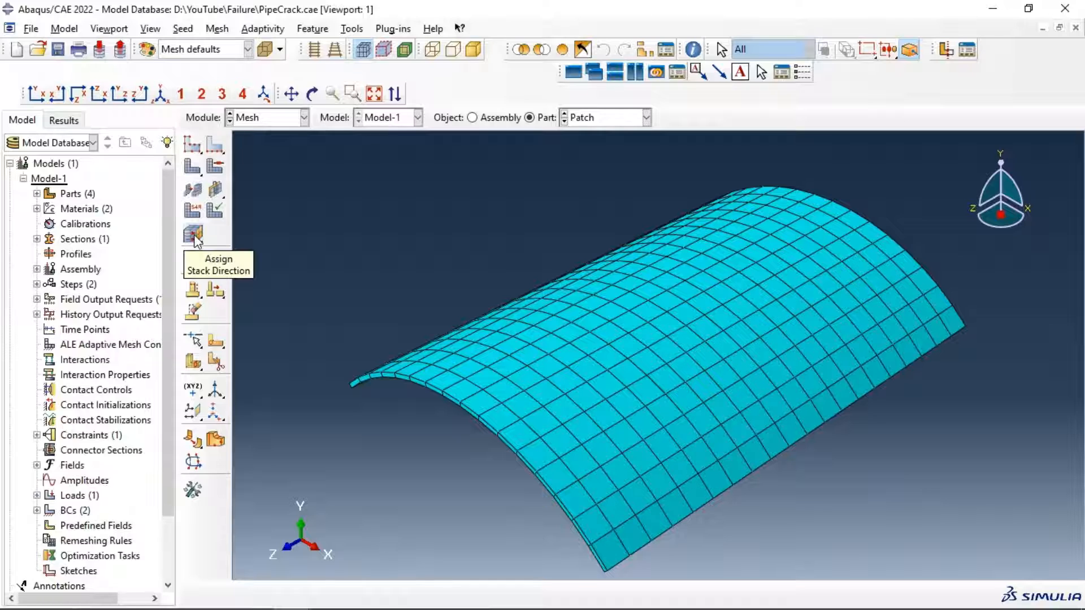
# - Assign a stack direction on the Patch mesh using its top face as reference
pyautogui.click(192, 236)
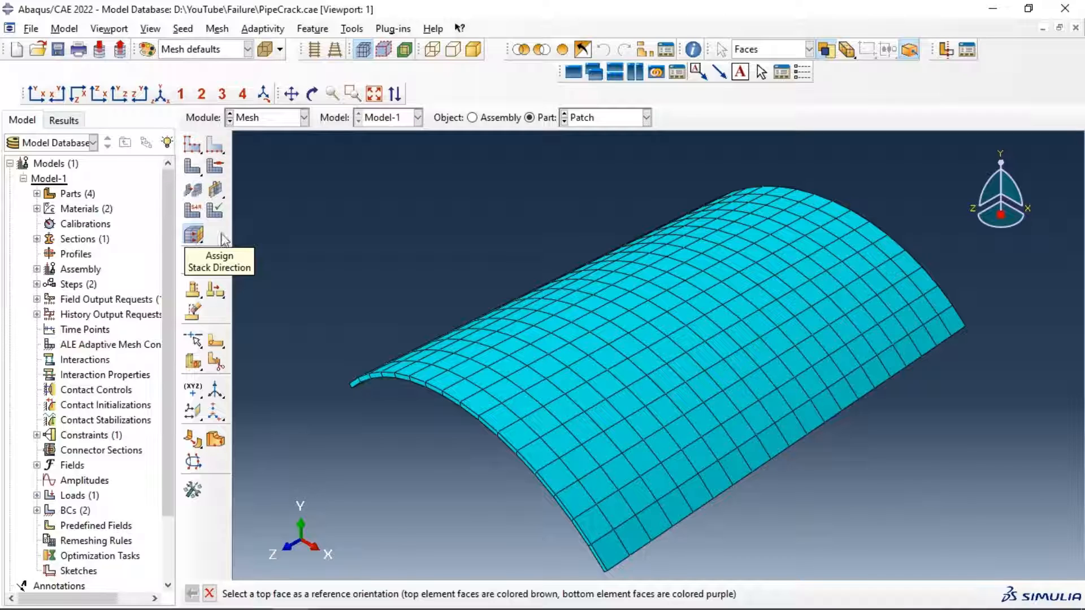
pyautogui.moveTo(405, 412)
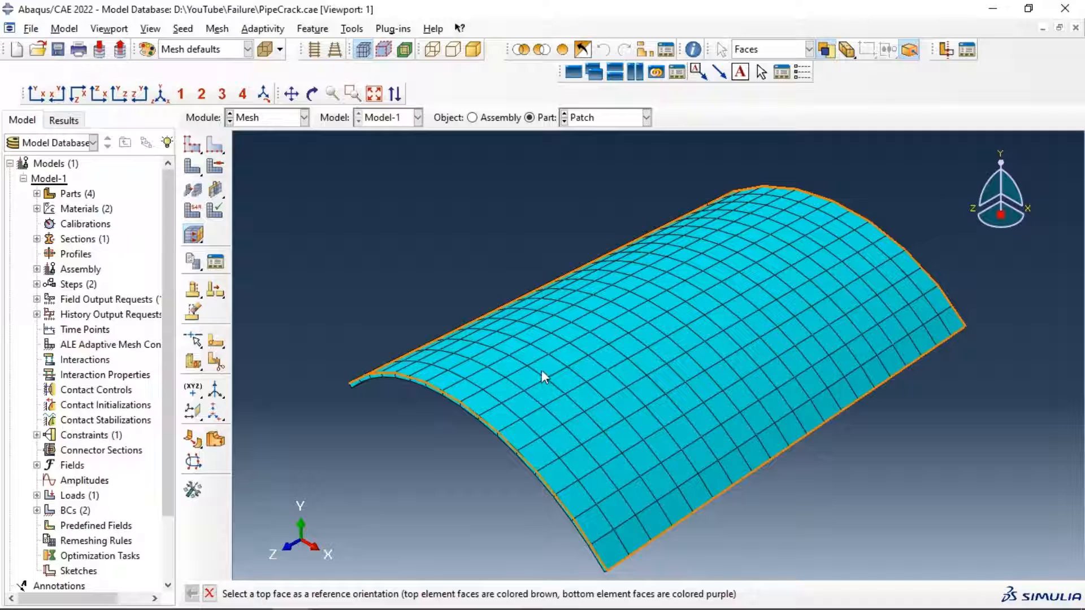
pyautogui.click(561, 371)
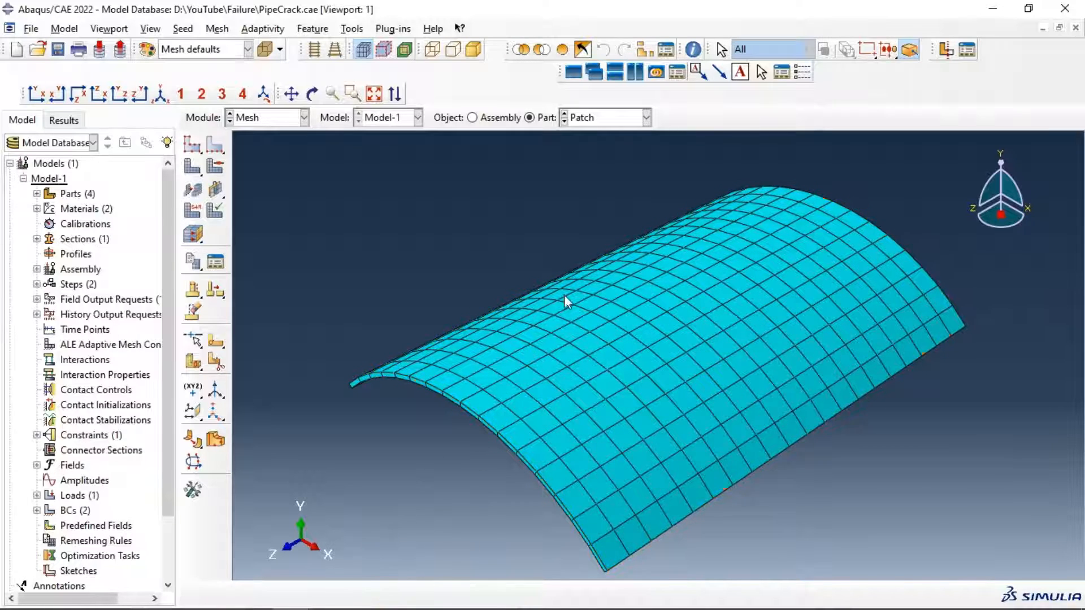
pyautogui.click(192, 236)
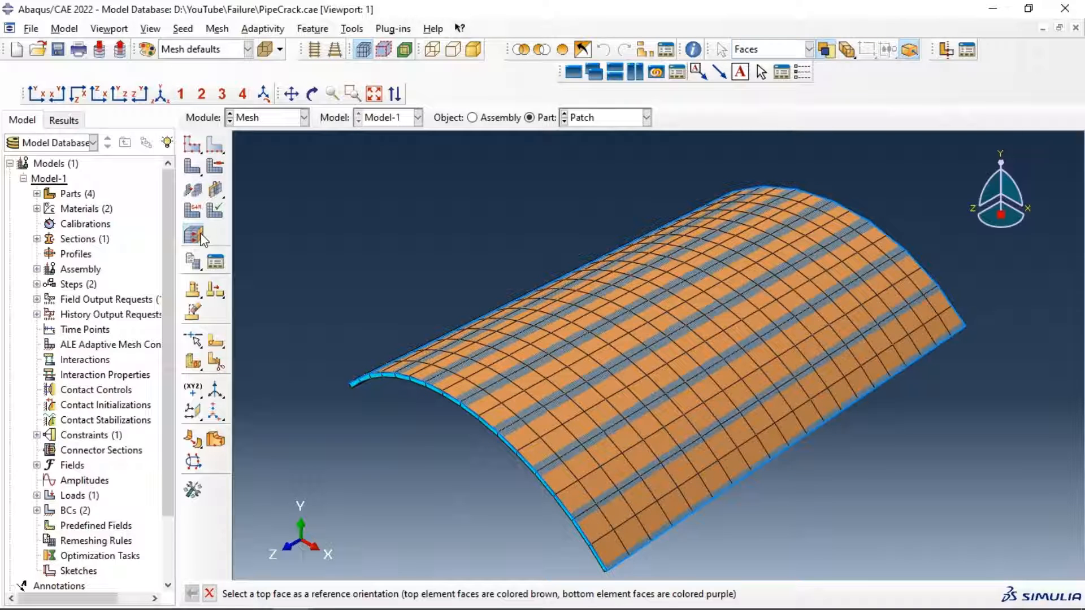